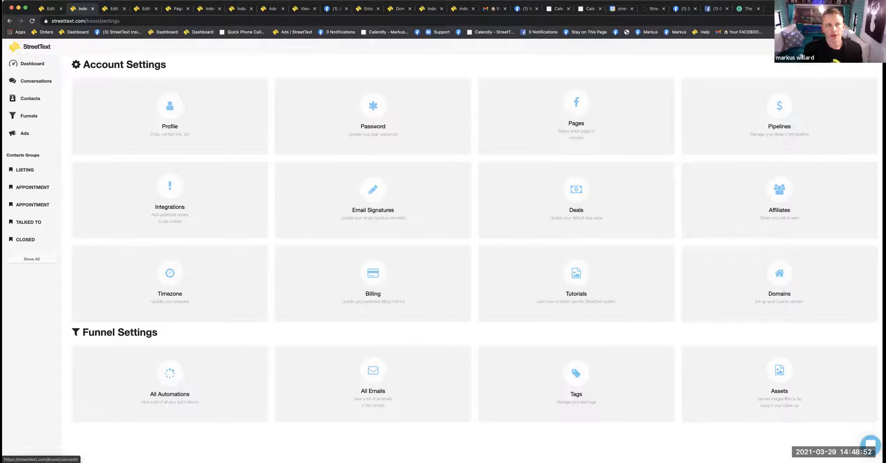
- Open the agent's profile settings and start editing the slogan
left_click(170, 113)
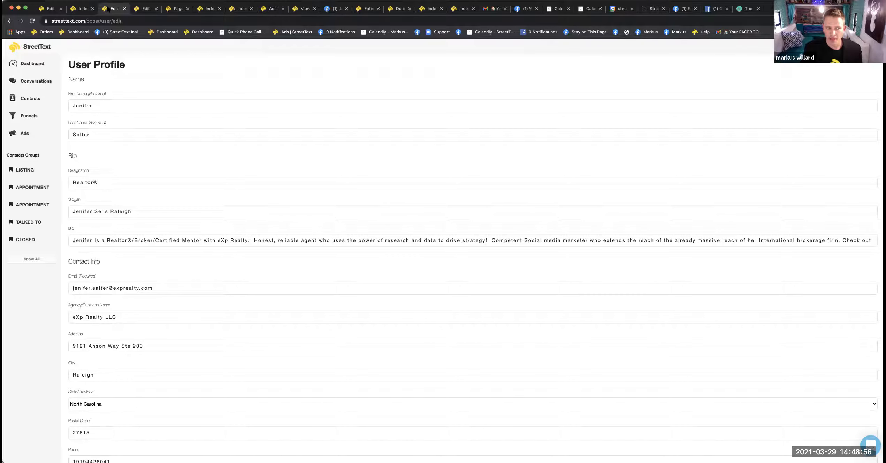
left_click(140, 211)
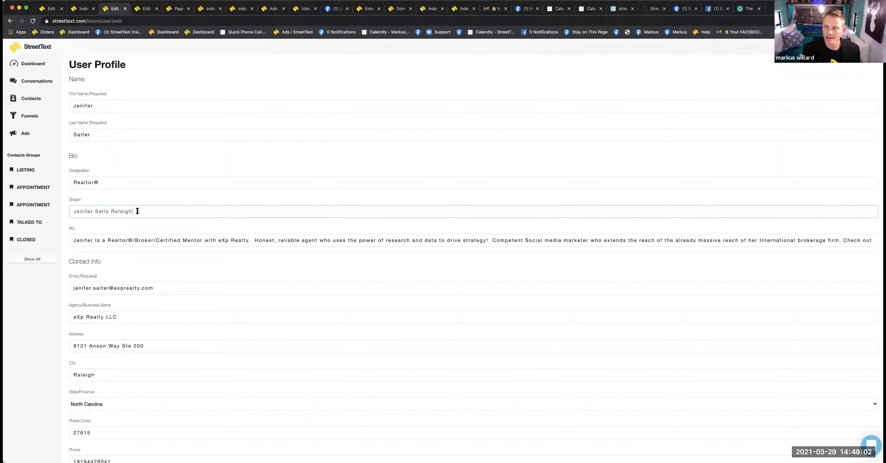
scroll("down", 3)
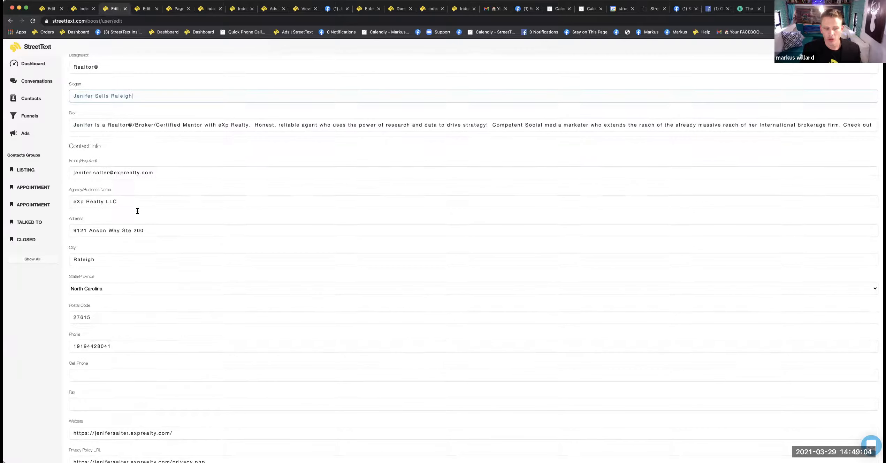
scroll("down", 3)
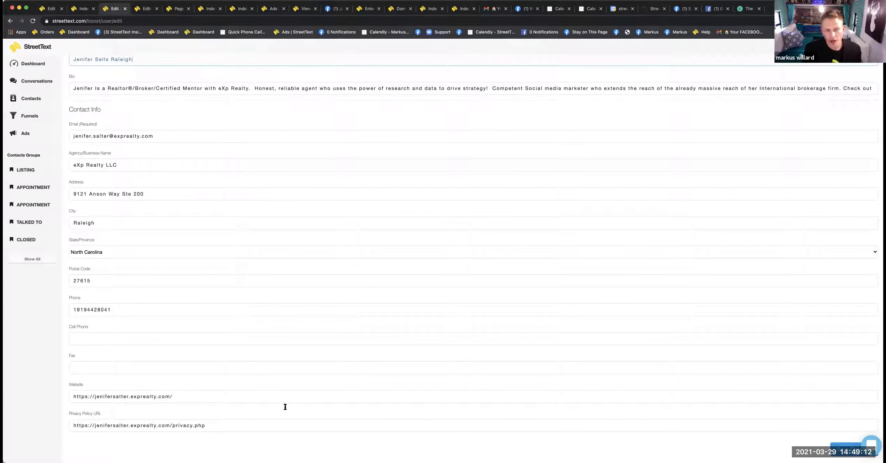
mouse_move(213, 364)
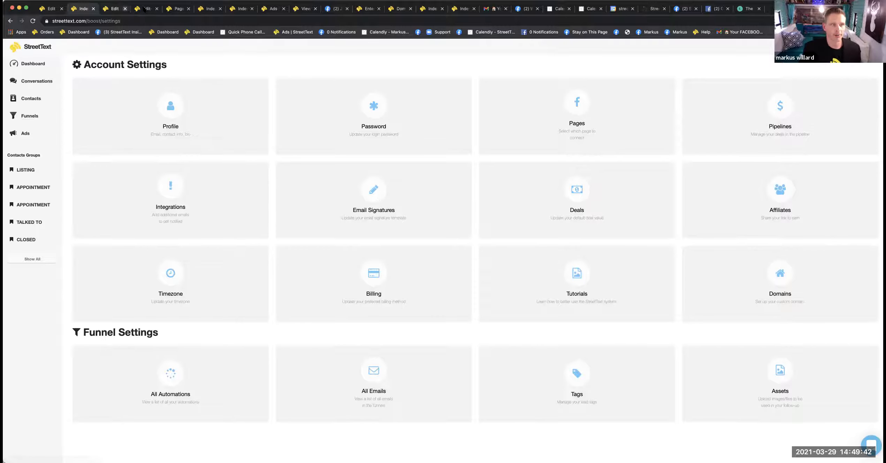
left_click(577, 116)
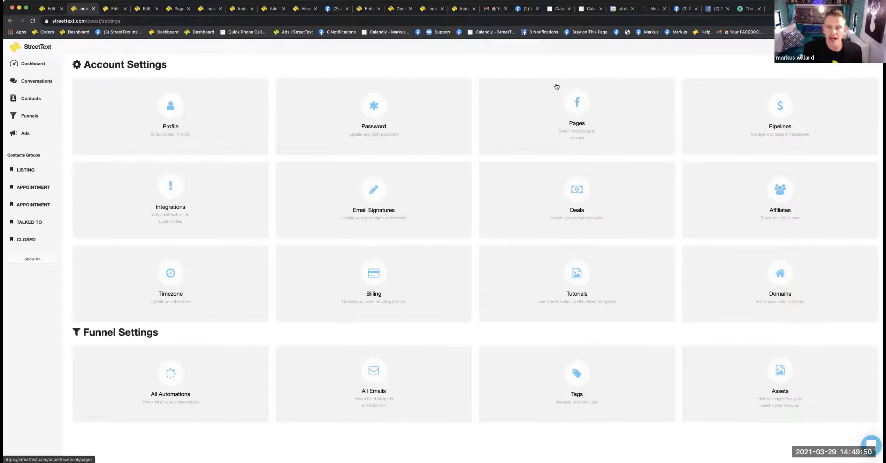
left_click(577, 113)
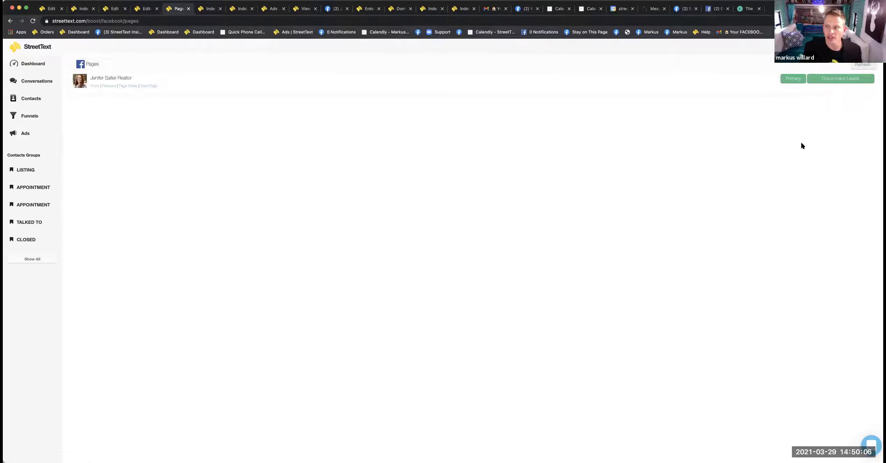
mouse_move(724, 144)
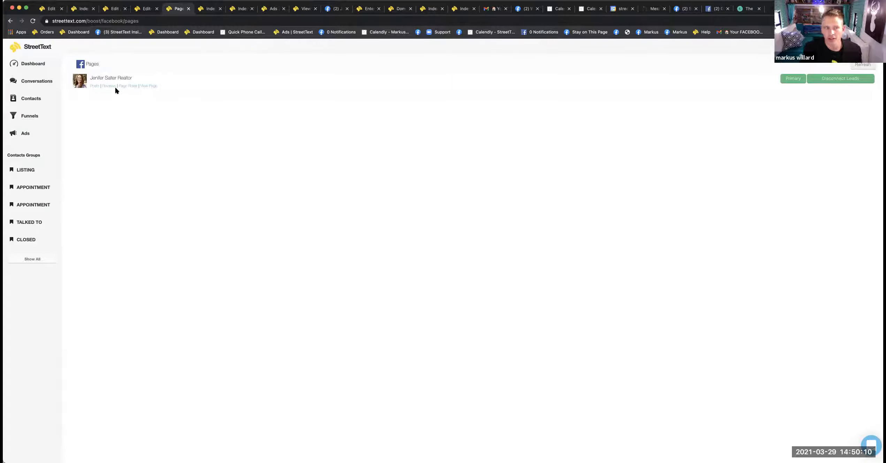
left_click(108, 86)
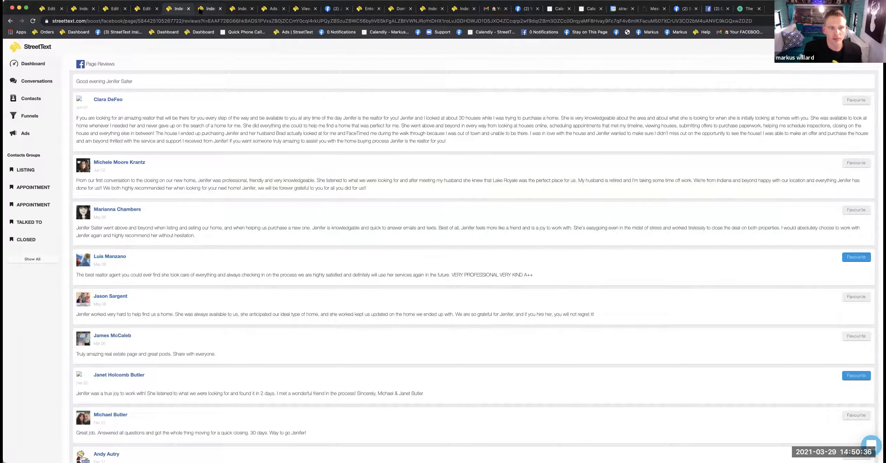
- Filter the contacts list to the CLOSED group
left_click(30, 98)
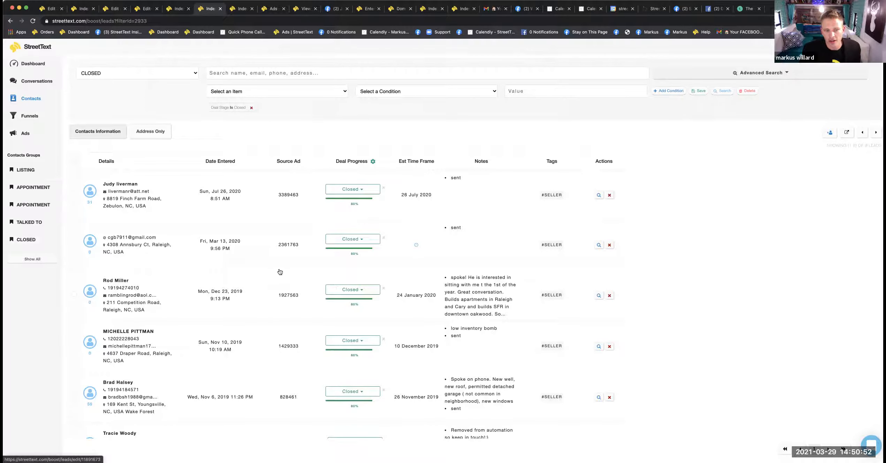
scroll("down", 3)
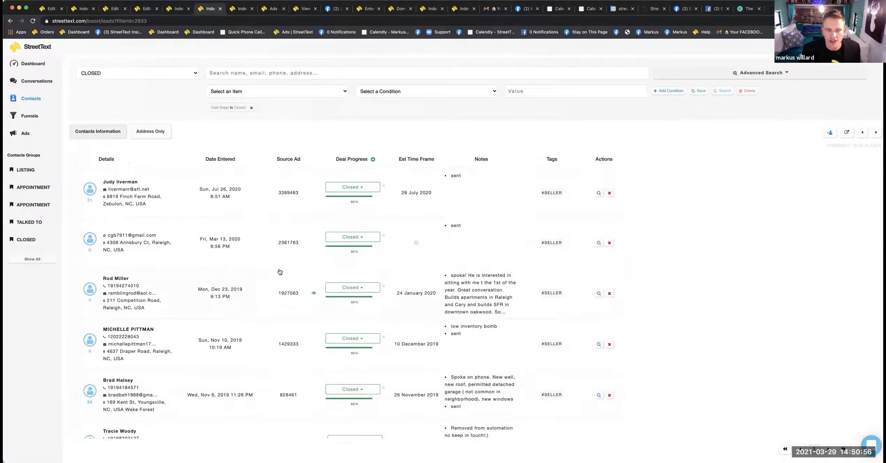
scroll("down", 3)
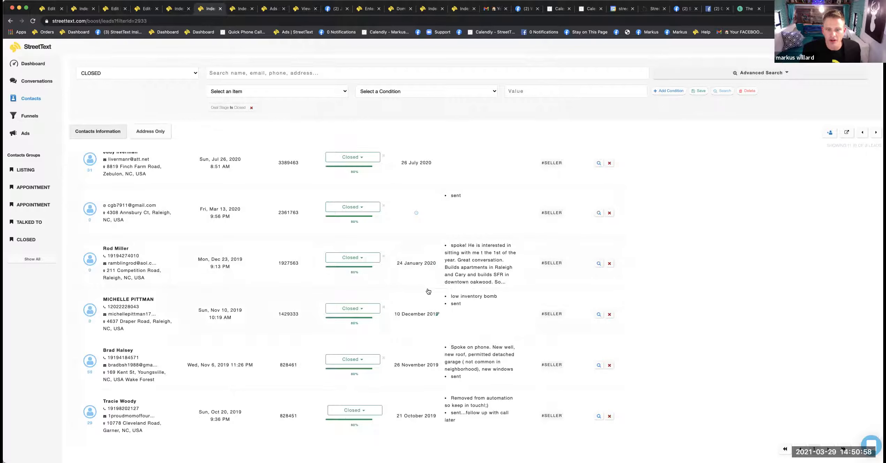
scroll("down", 3)
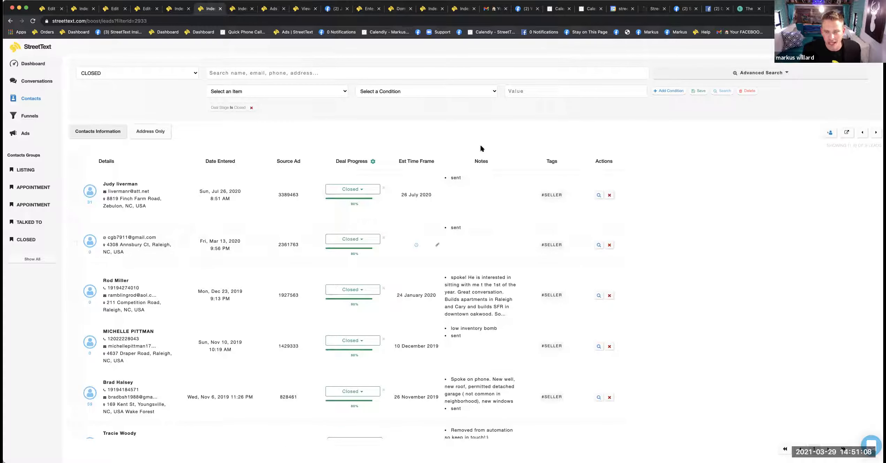
scroll("down", 3)
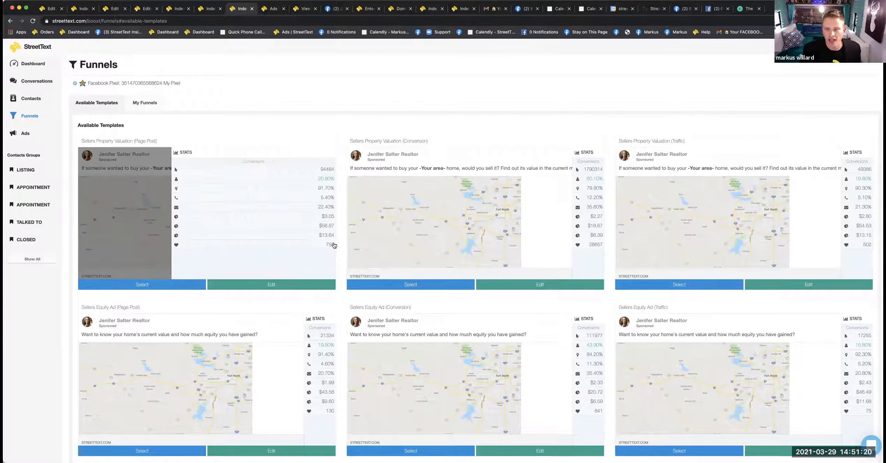
- Browse the funnel template cards, highlighting the conversion property valuation template
scroll("down", 3)
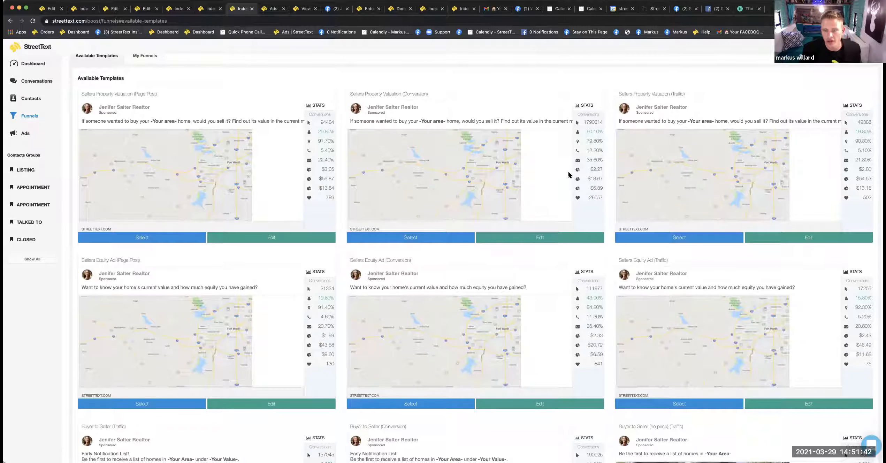
scroll("down", 3)
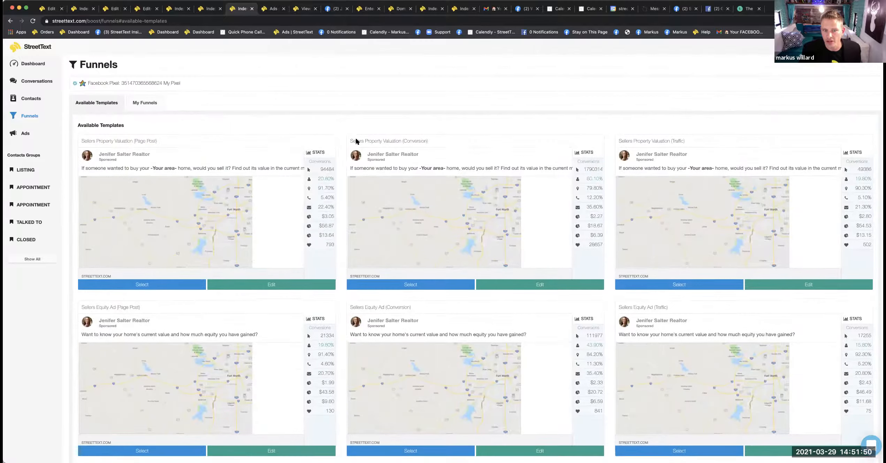
double_click(389, 141)
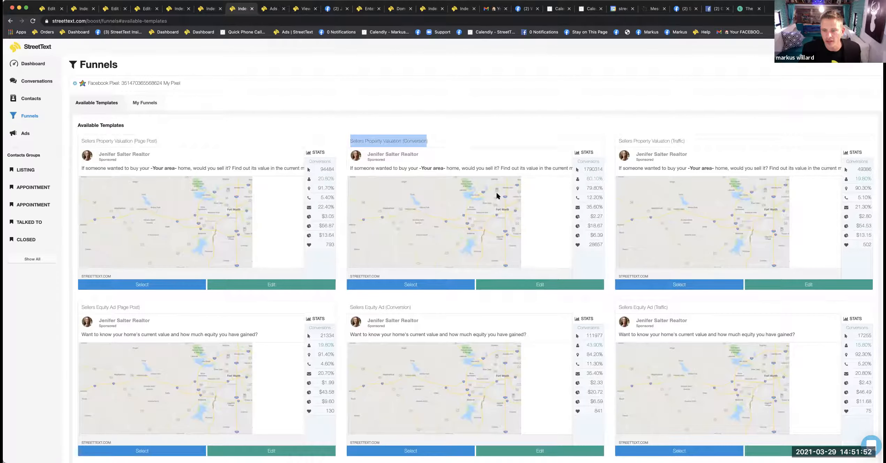
scroll("down", 3)
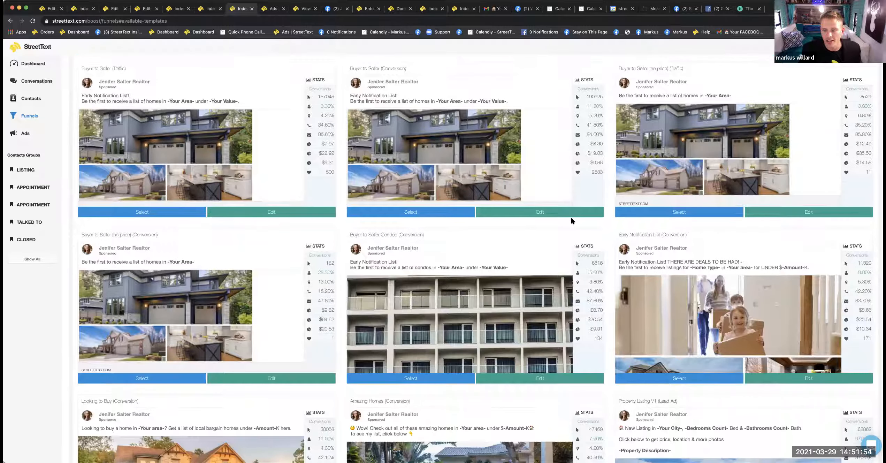
scroll("down", 3)
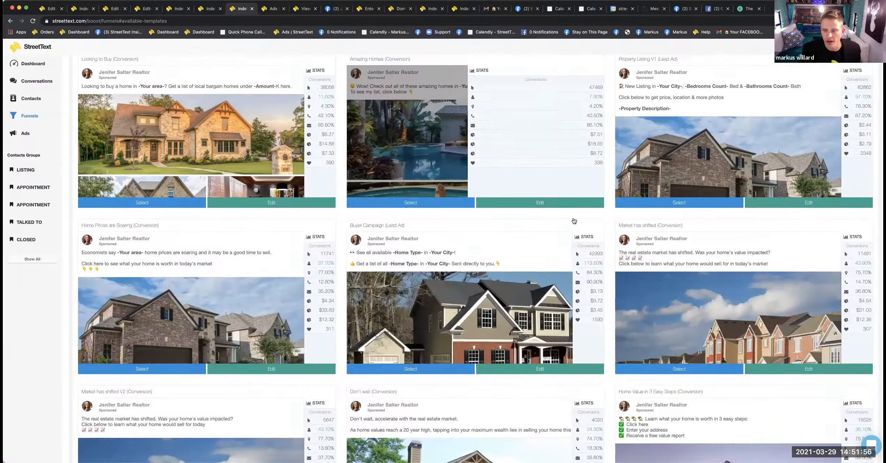
scroll("down", 3)
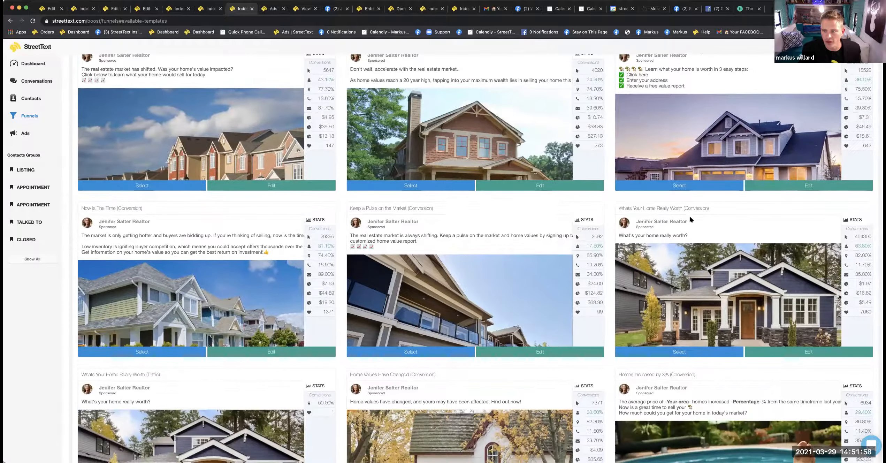
scroll("down", 3)
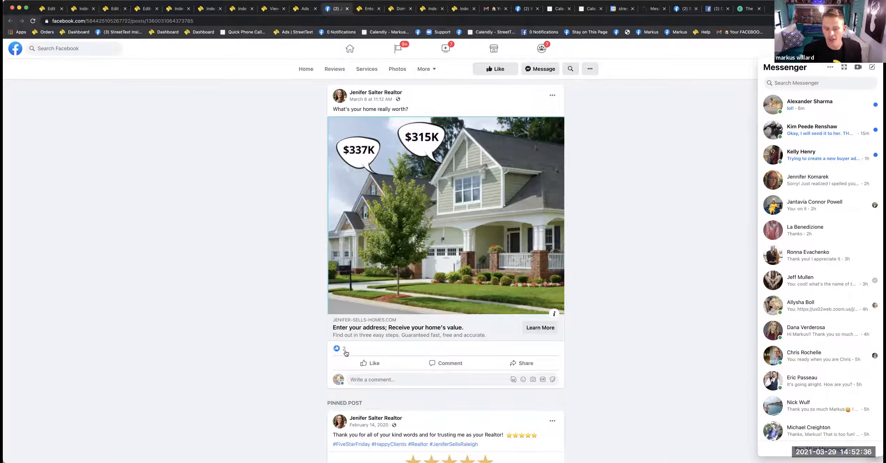
mouse_move(337, 348)
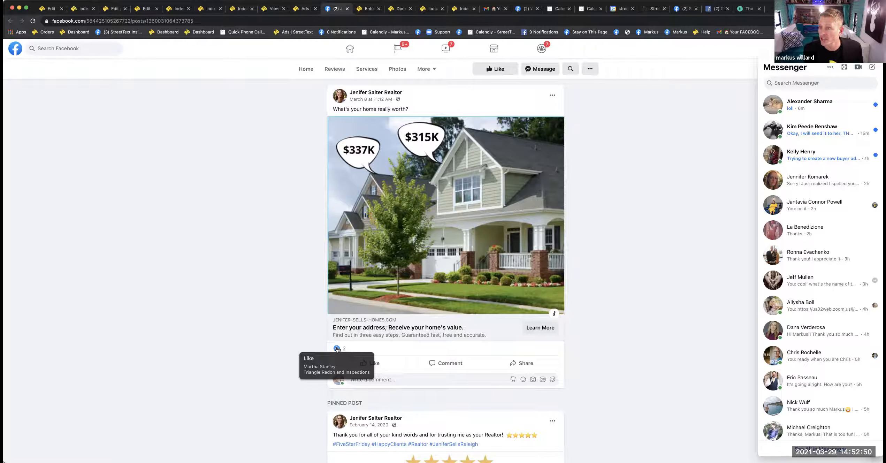
mouse_move(444, 397)
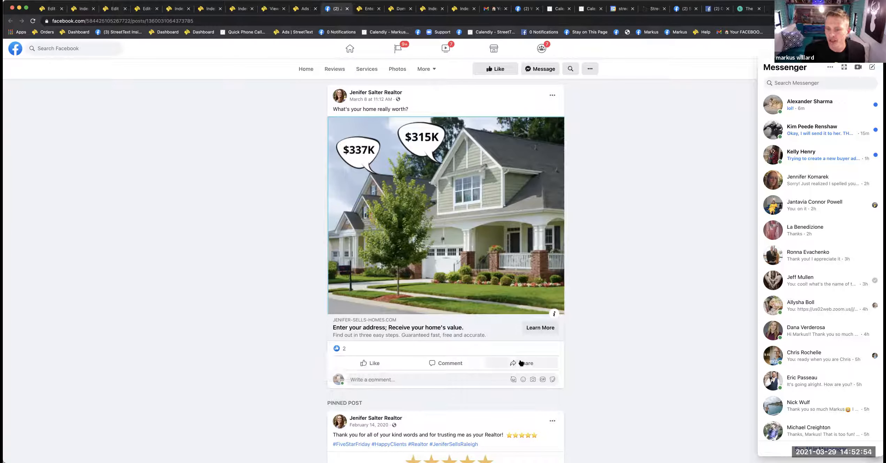
- Dismiss the share options on the 'What's your home really worth?' ad post
left_click(524, 363)
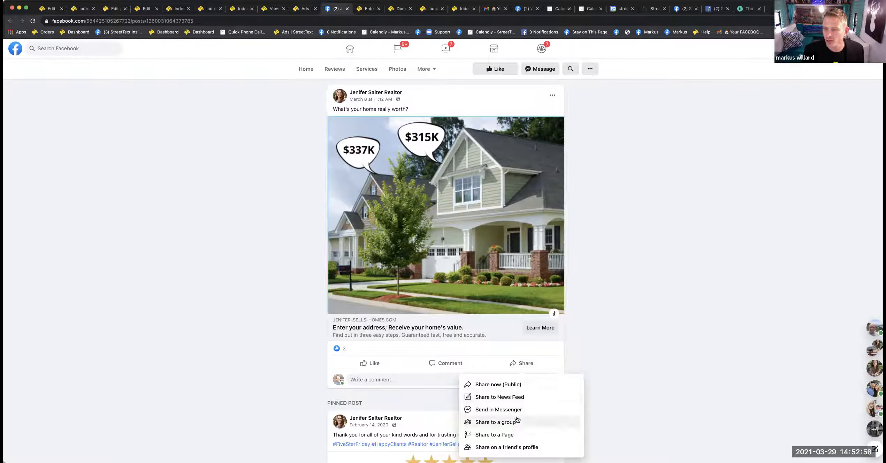
mouse_move(498, 409)
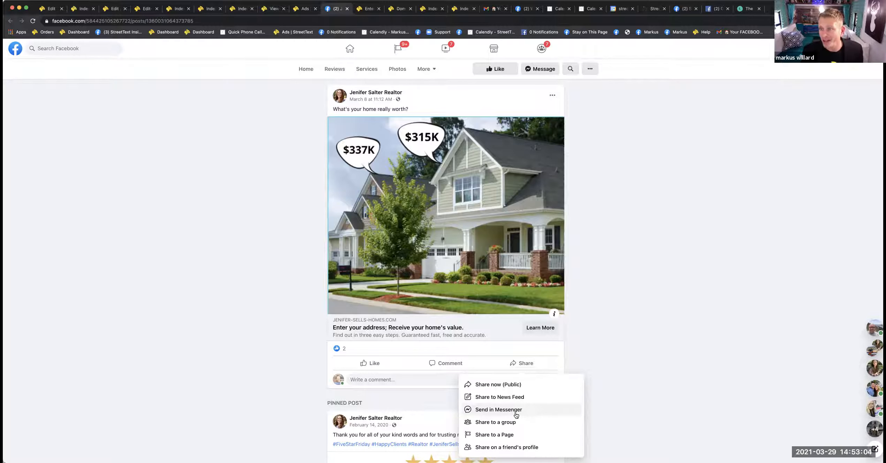
mouse_move(522, 391)
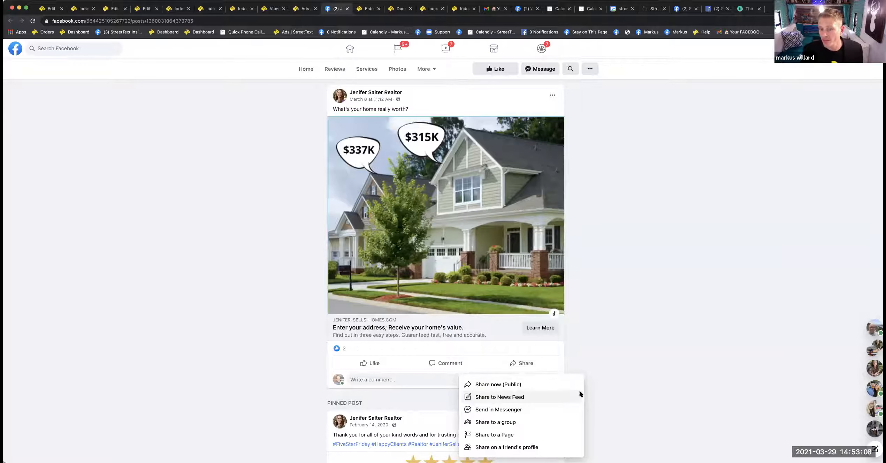
mouse_move(522, 399)
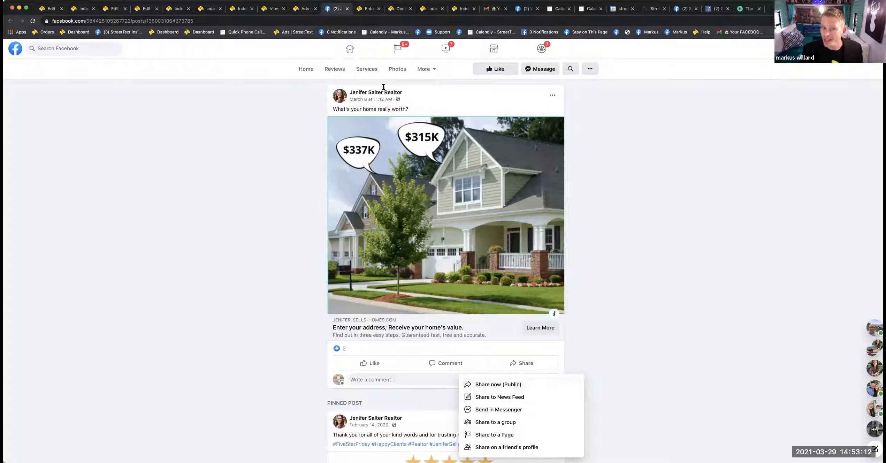
left_click(675, 357)
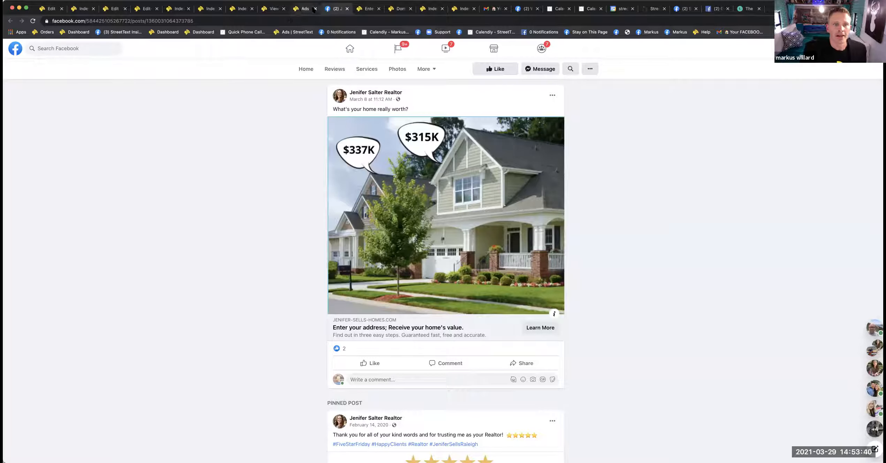
left_click(305, 8)
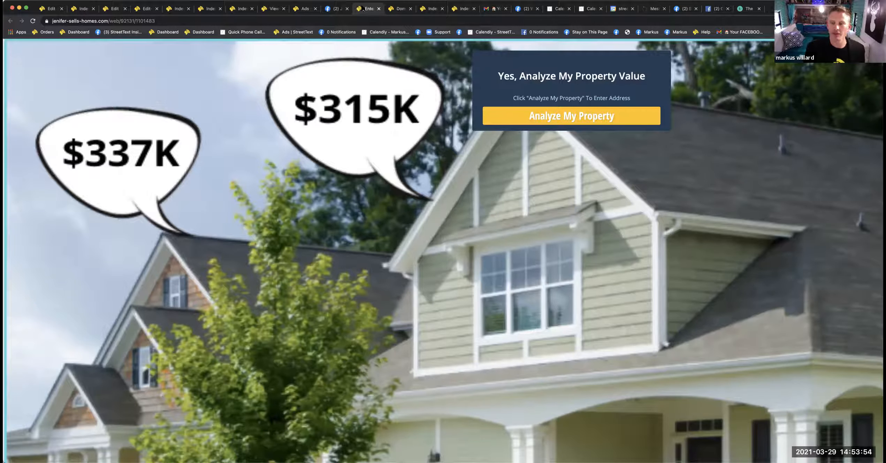
left_click(570, 116)
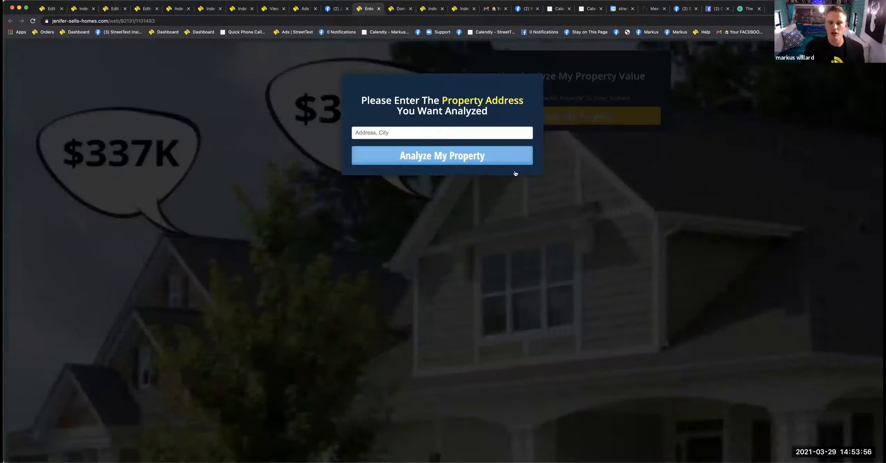
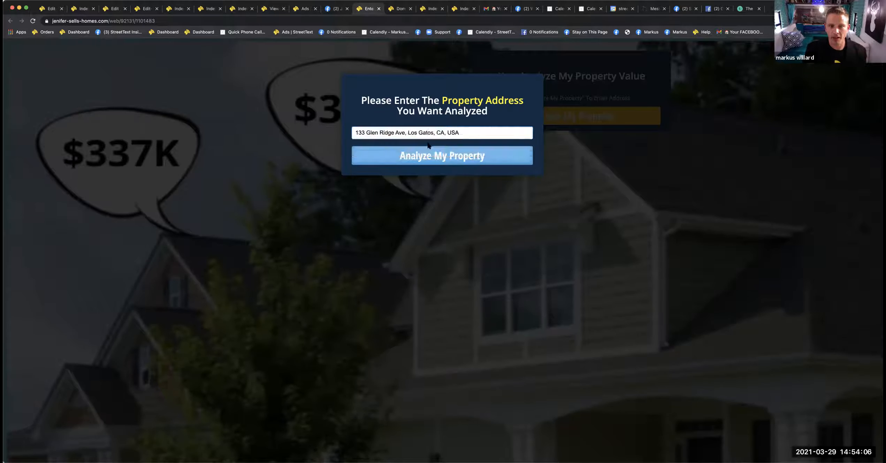
left_click(442, 156)
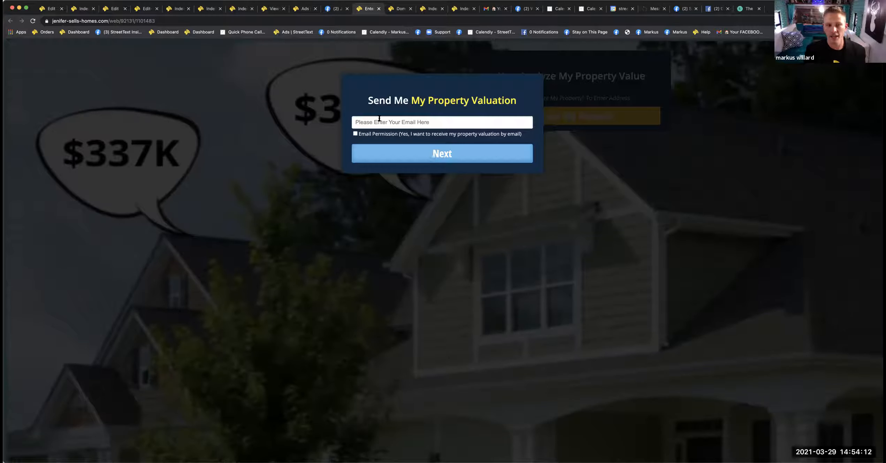
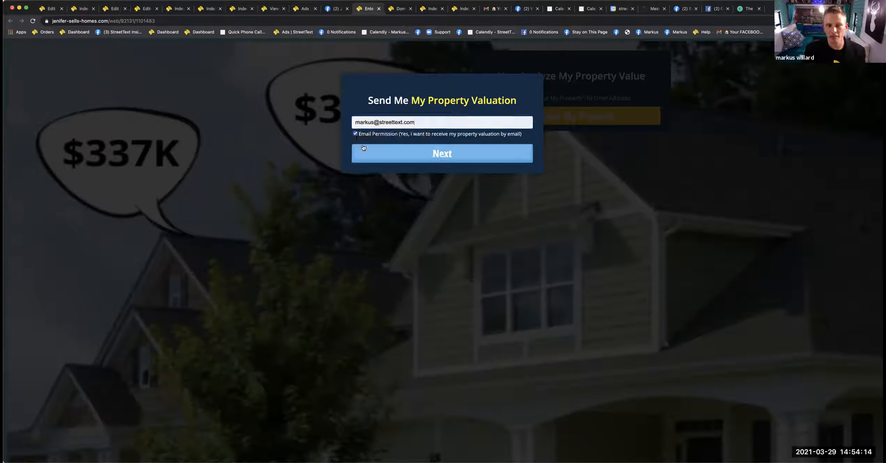
left_click(442, 153)
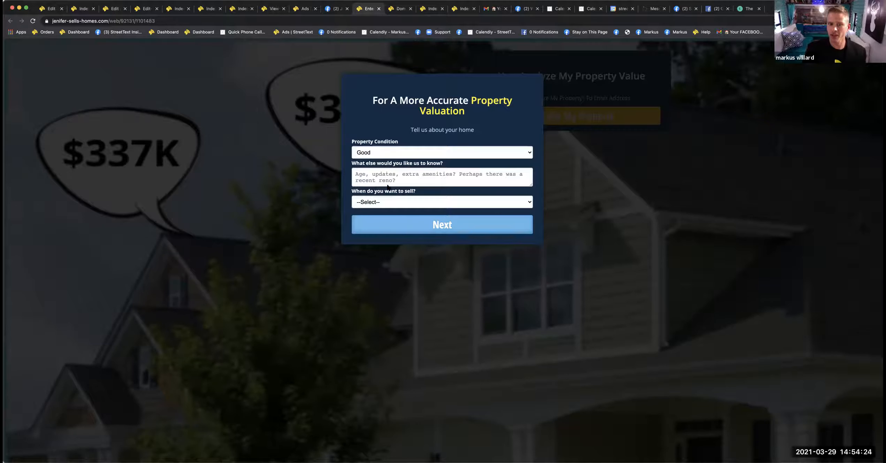
left_click(441, 202)
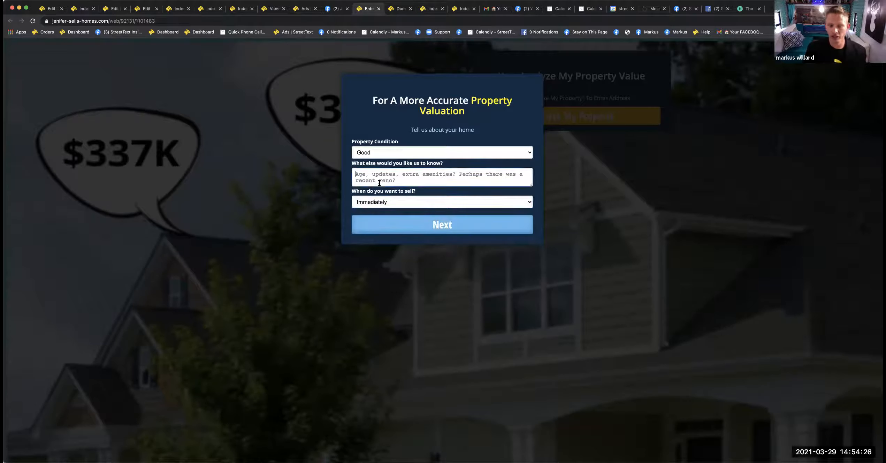
type("new kitchen")
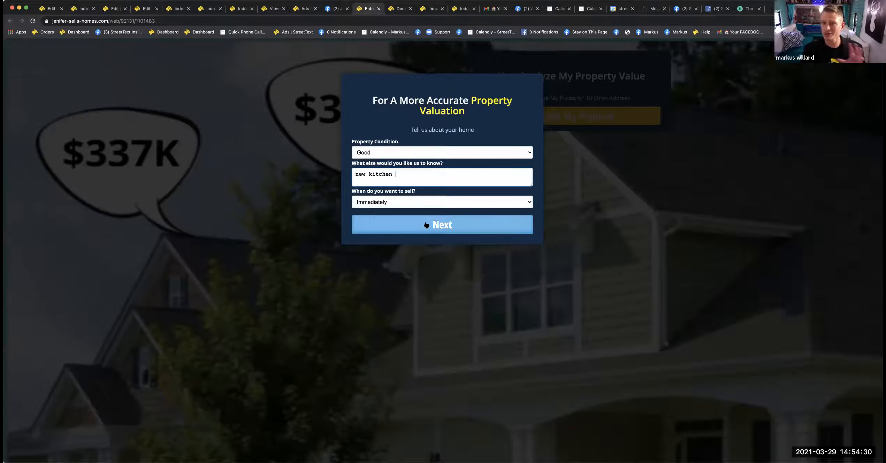
left_click(441, 201)
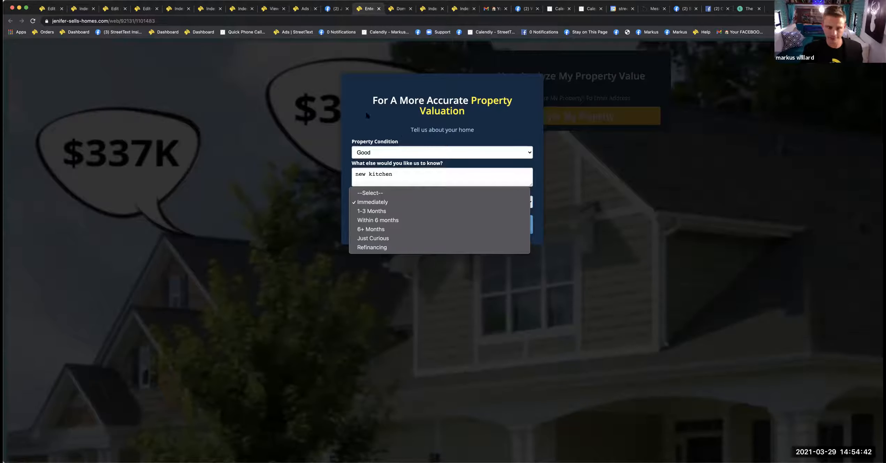
left_click(373, 238)
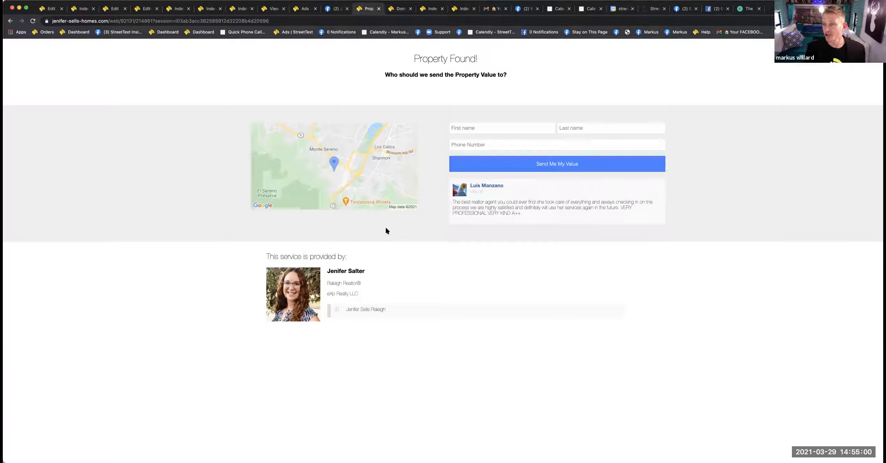
mouse_move(411, 87)
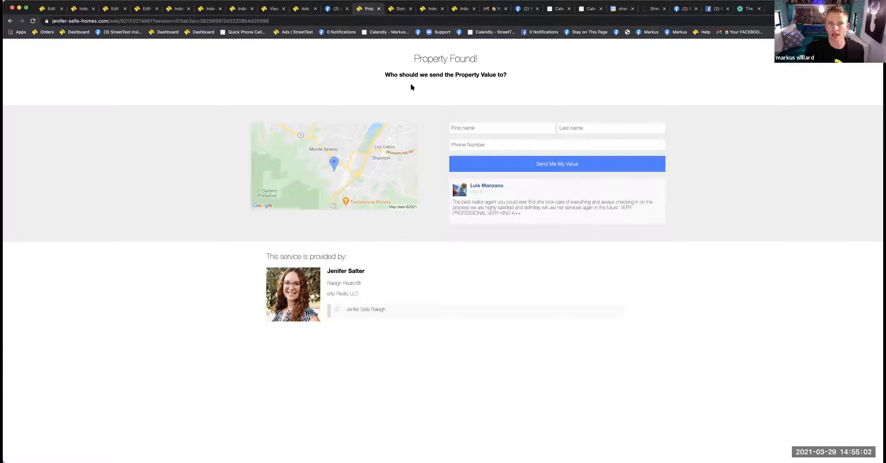
- Show the Domains list with jenifer-sells-homes.com
left_click(400, 8)
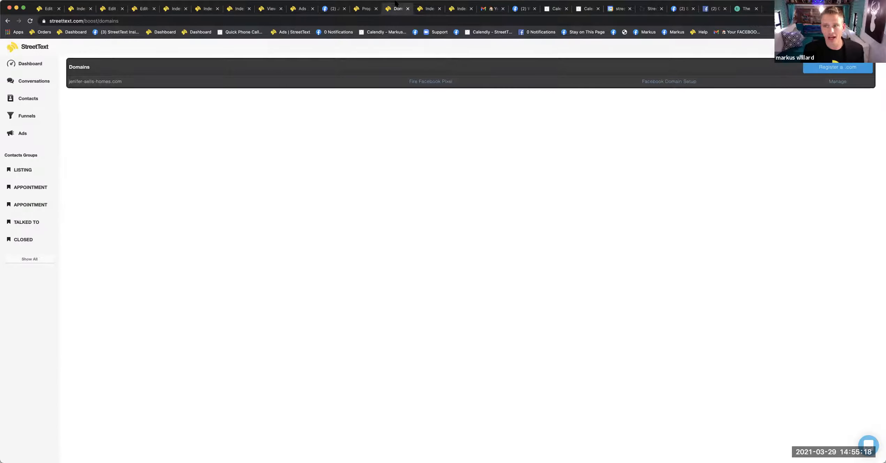
mouse_move(245, 54)
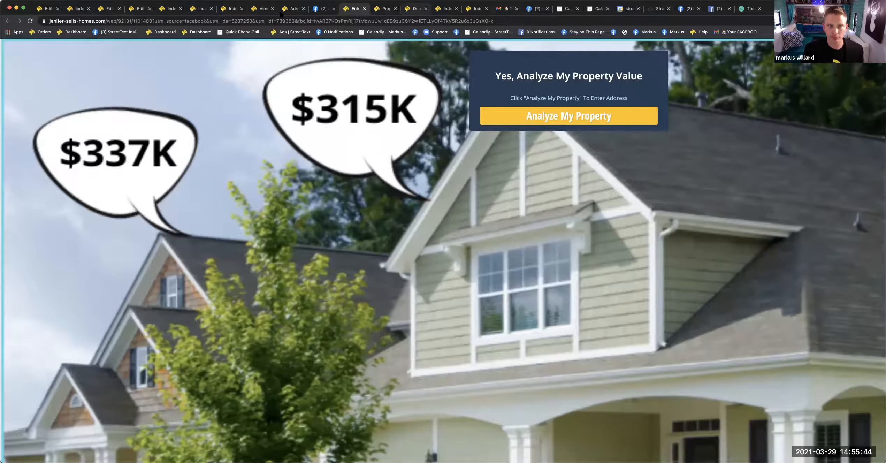
left_click(262, 8)
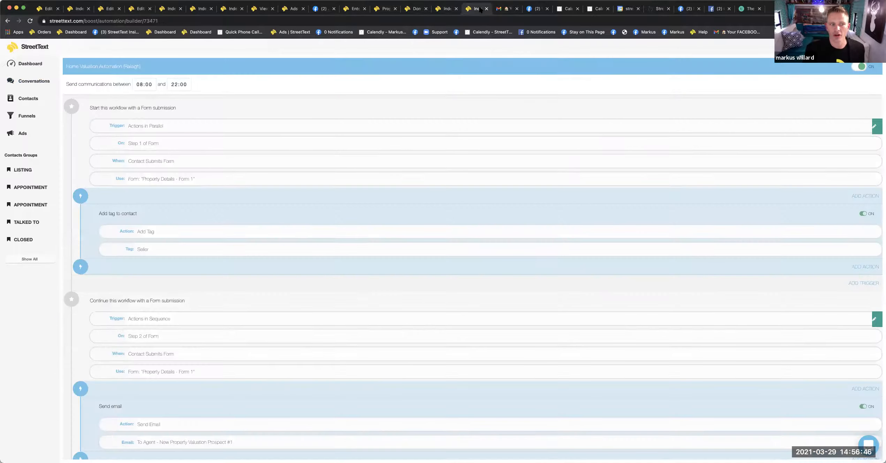
scroll("down", 3)
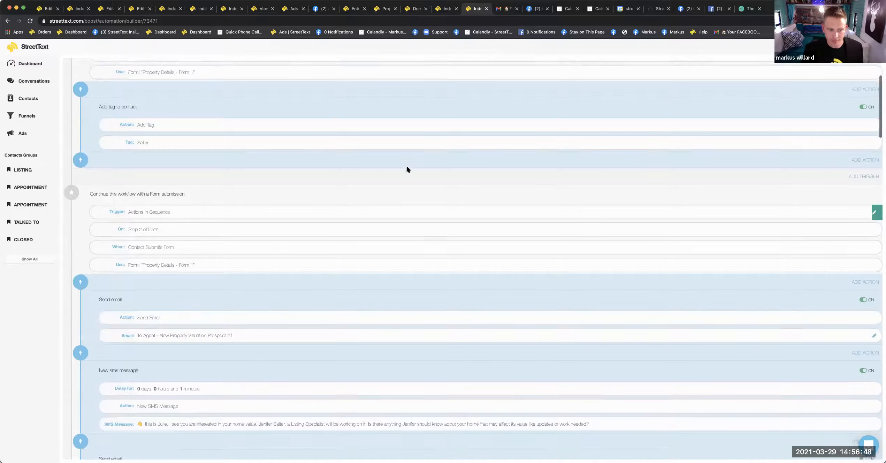
scroll("down", 3)
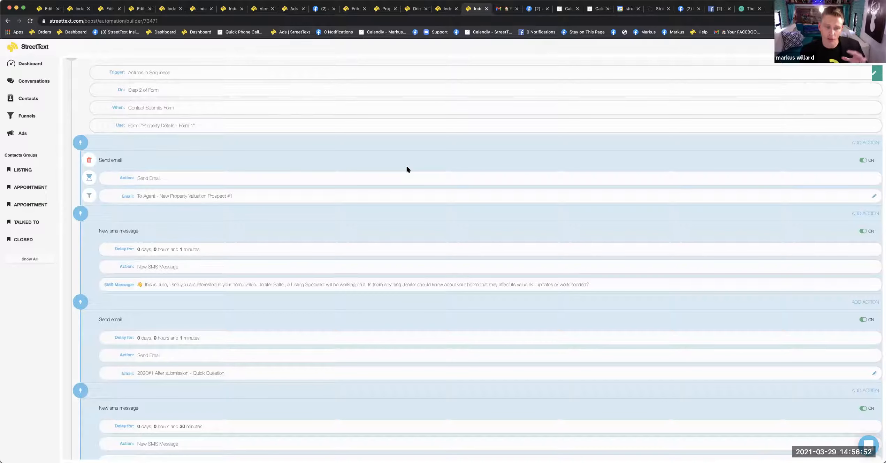
scroll("down", 3)
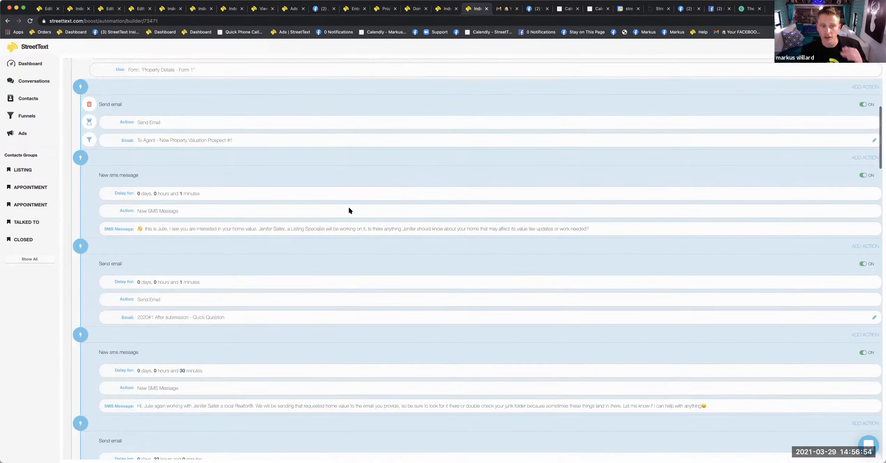
scroll("down", 3)
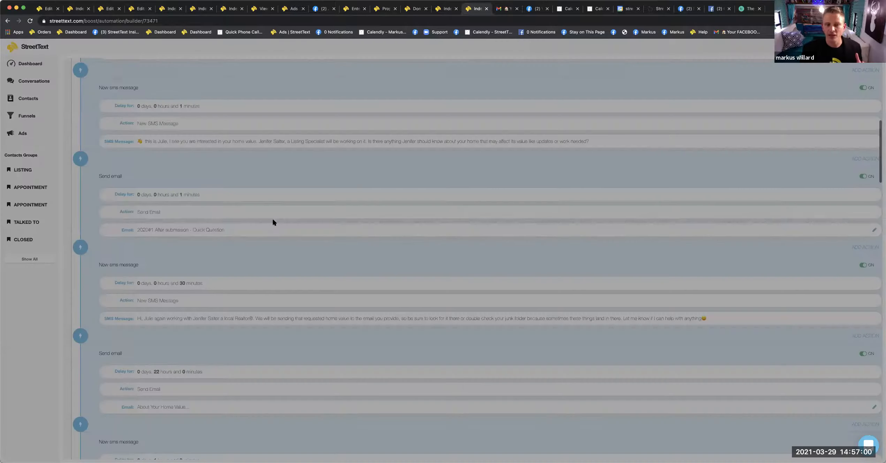
left_click(874, 230)
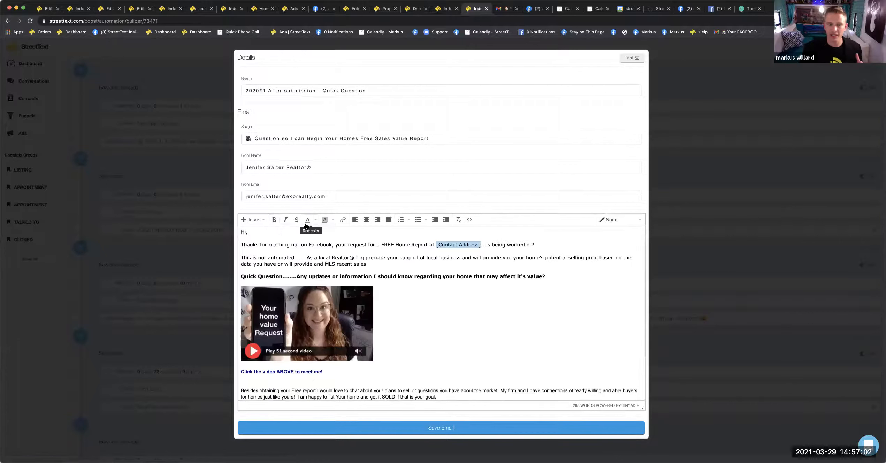
scroll("down", 3)
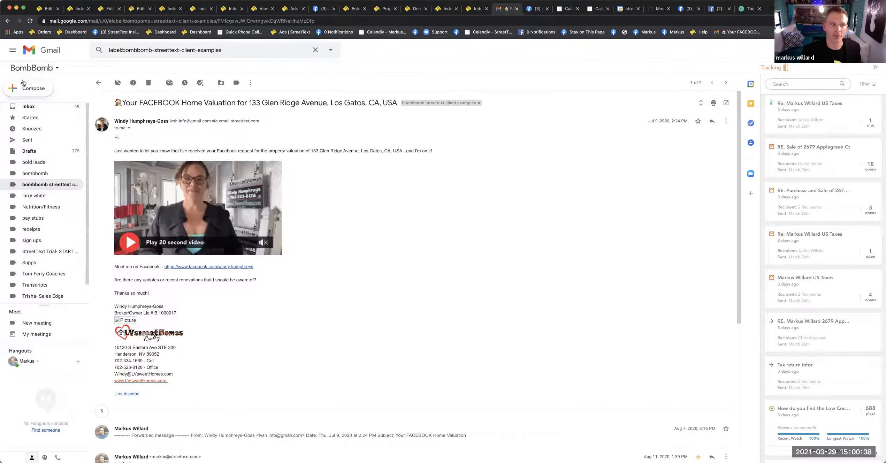
- Compose a new email and insert the BombBomb 'Your Facebook Home Value Request' snippet
left_click(27, 87)
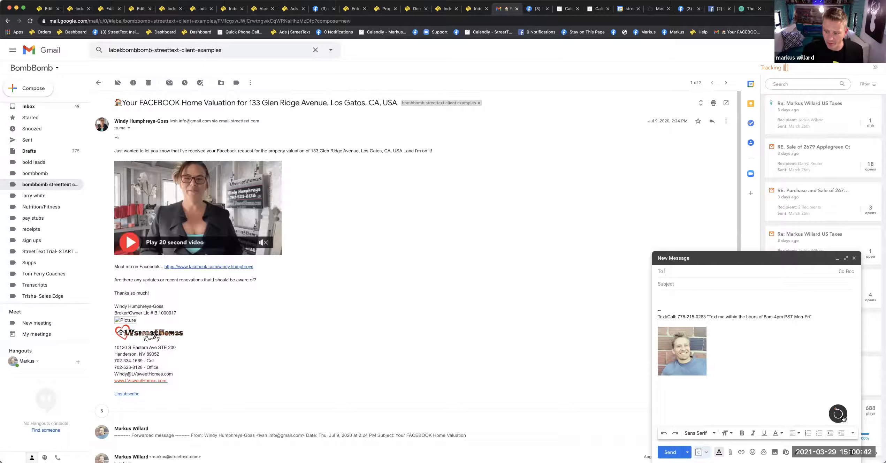
left_click(838, 413)
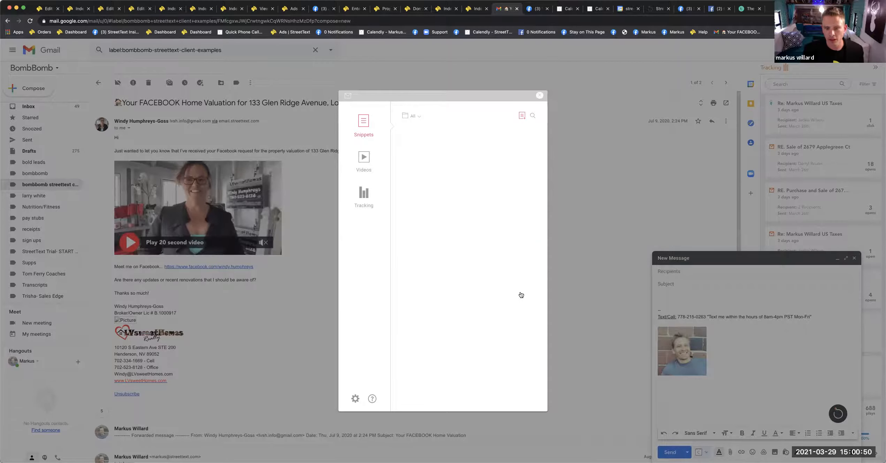
left_click(363, 123)
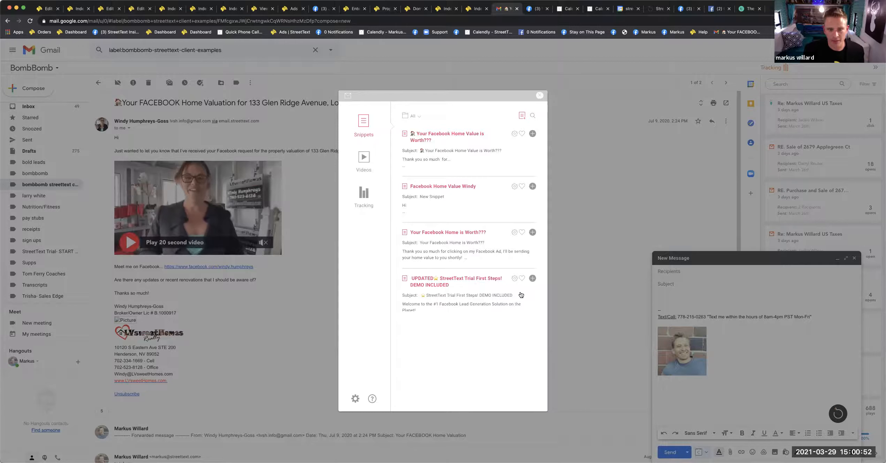
scroll("down", 3)
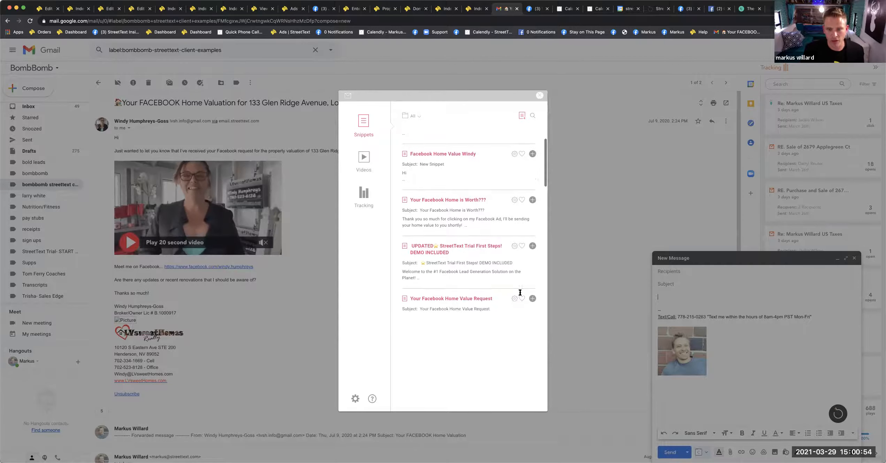
scroll("down", 3)
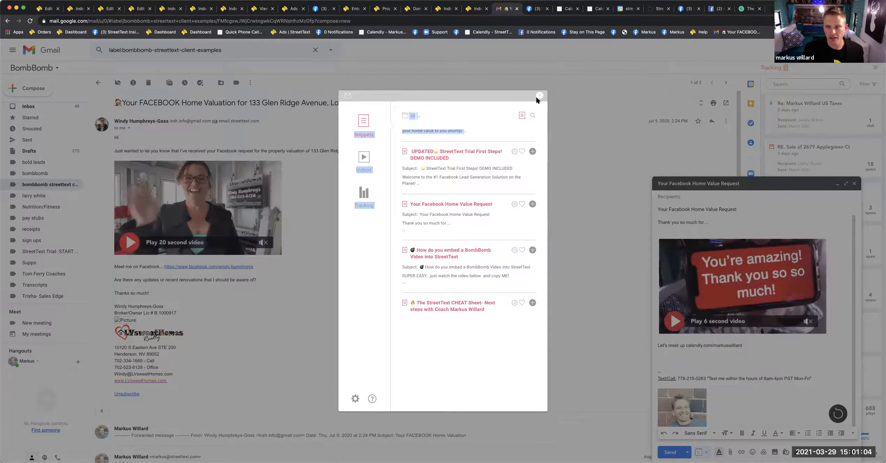
left_click(539, 96)
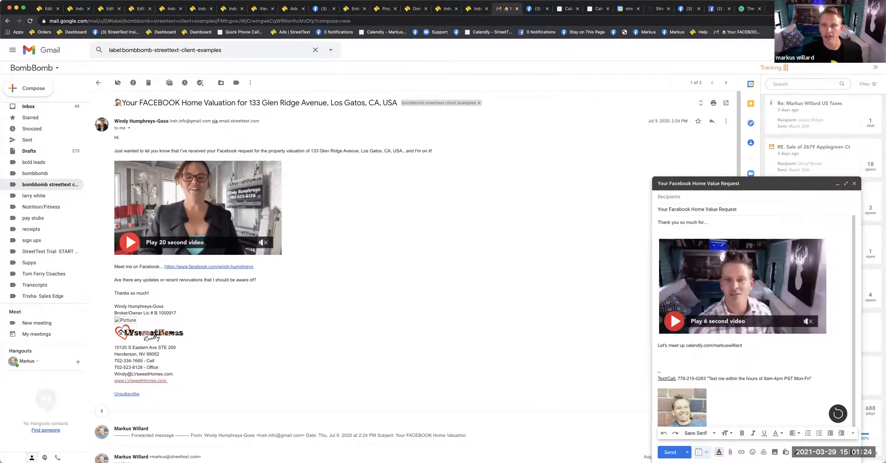
- Close the New Message window, saving the snippet email to Drafts
left_click(502, 8)
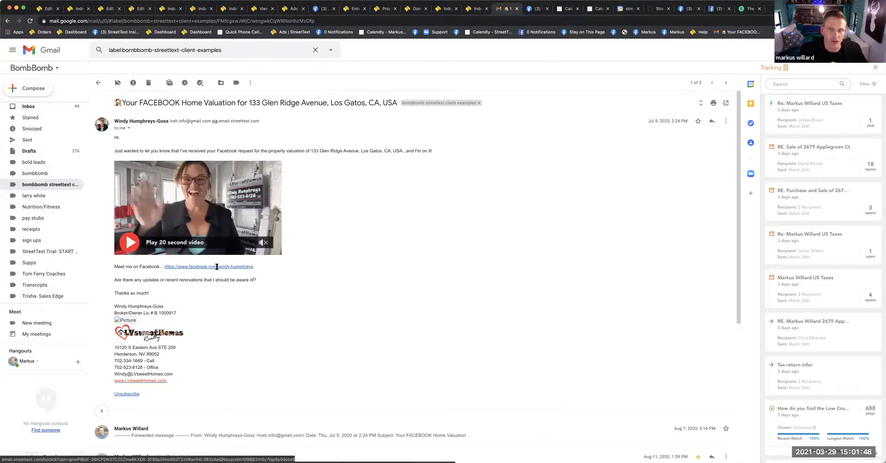
- Browse the member's Facebook profile posts, including her new-home listing with 3D tour
left_click(208, 266)
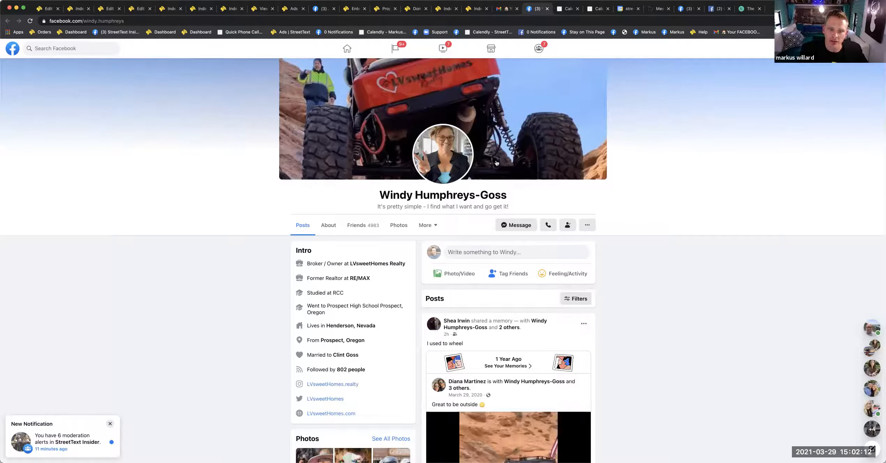
mouse_move(398, 156)
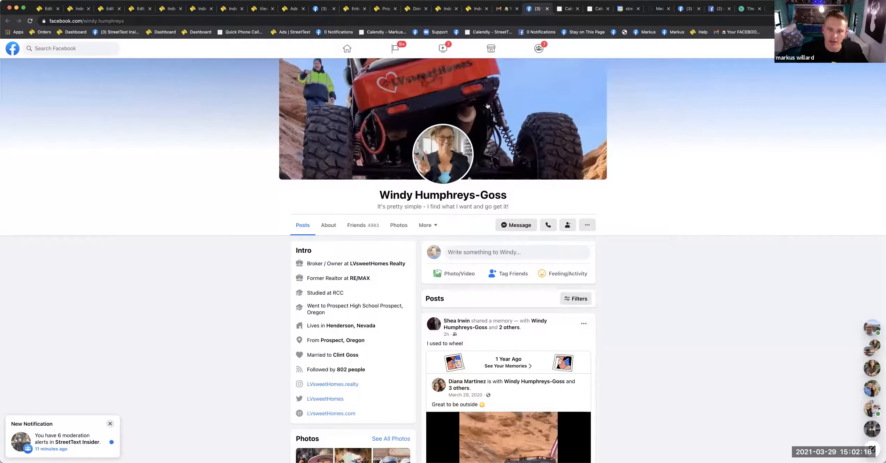
mouse_move(508, 145)
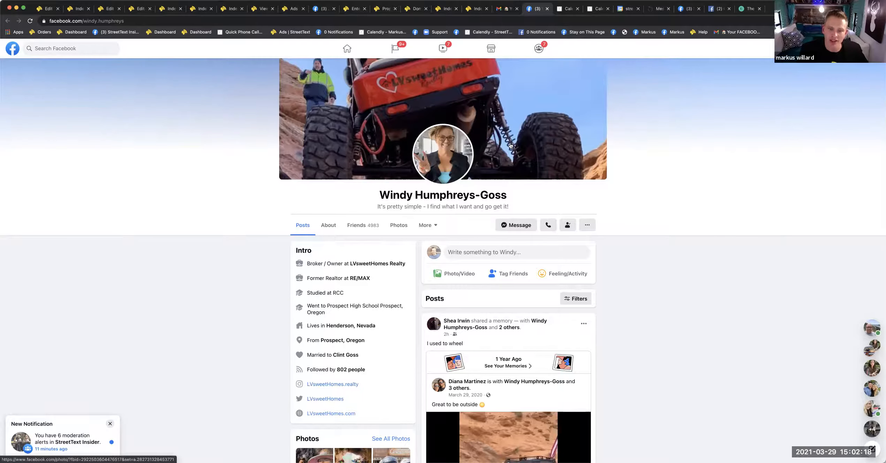
scroll("down", 3)
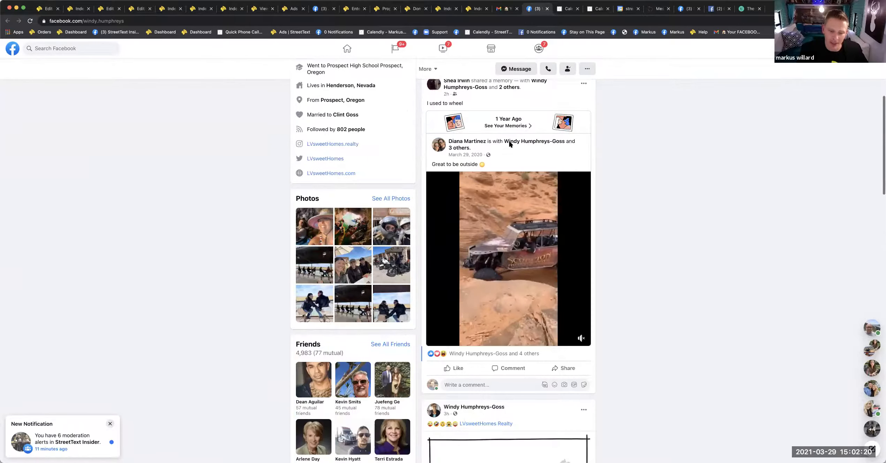
scroll("down", 3)
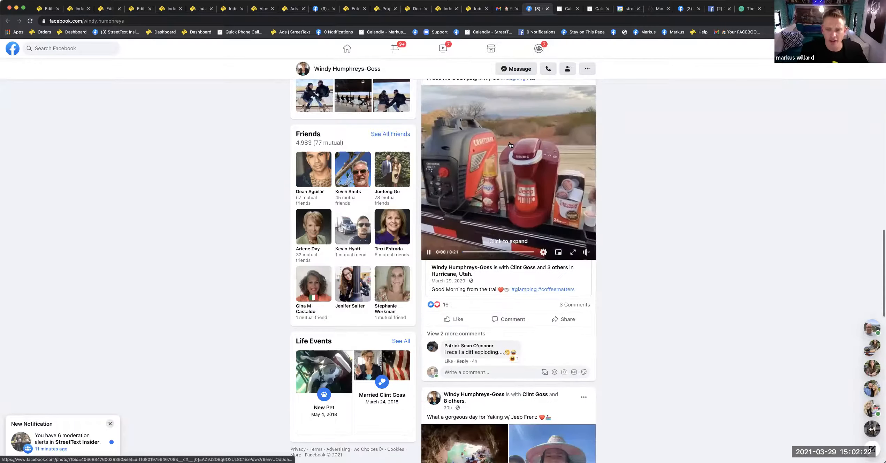
scroll("down", 3)
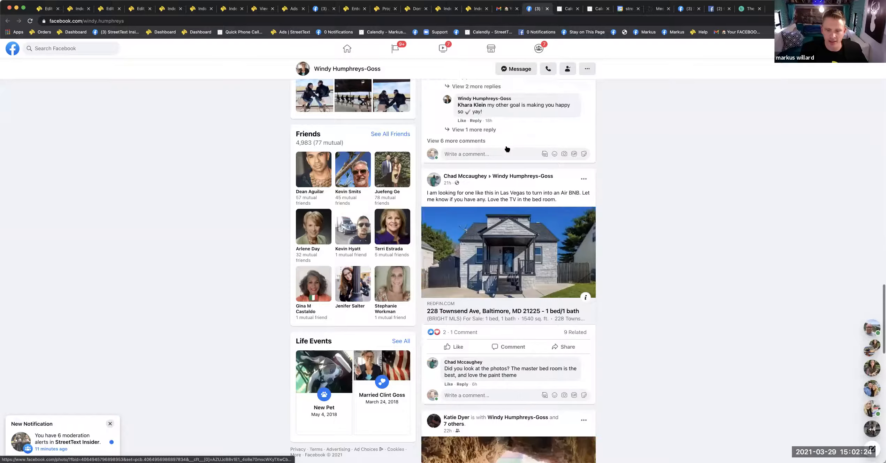
scroll("down", 3)
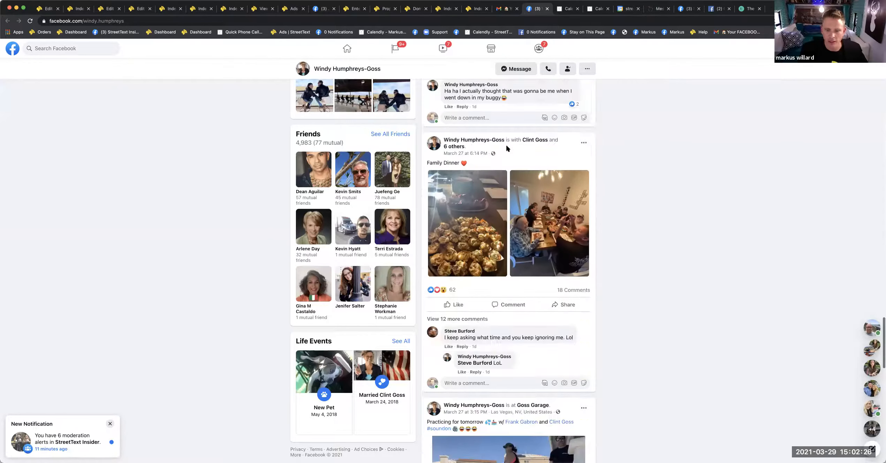
scroll("down", 3)
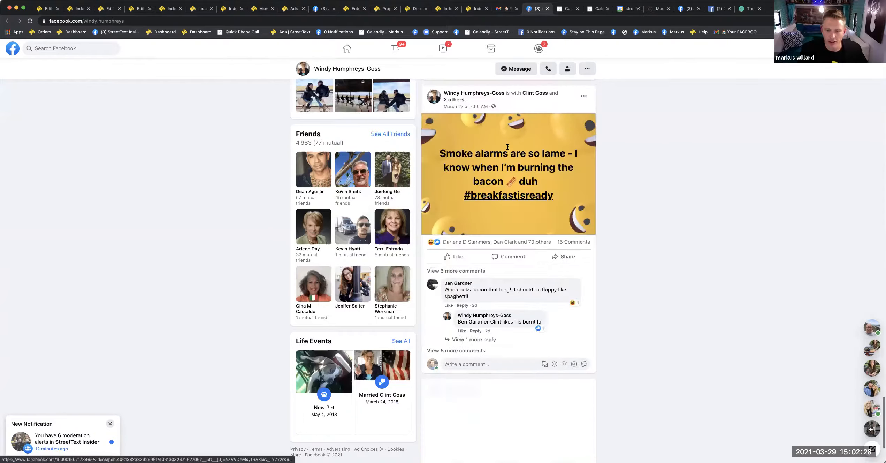
scroll("down", 3)
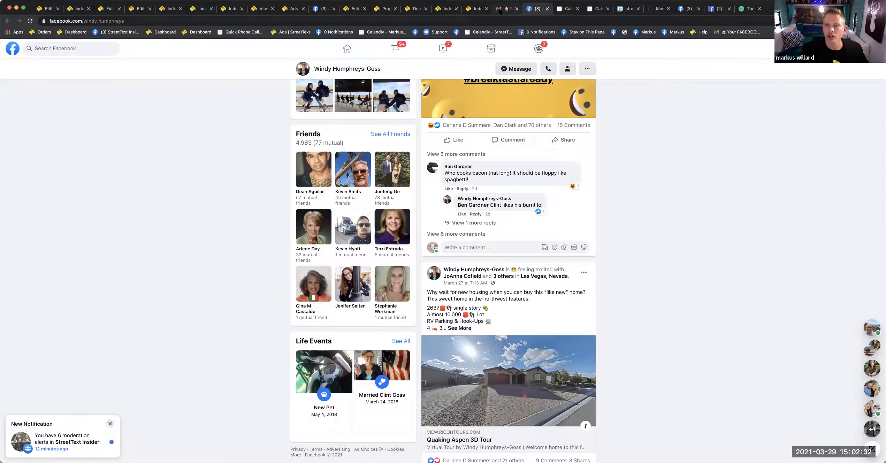
left_click(500, 9)
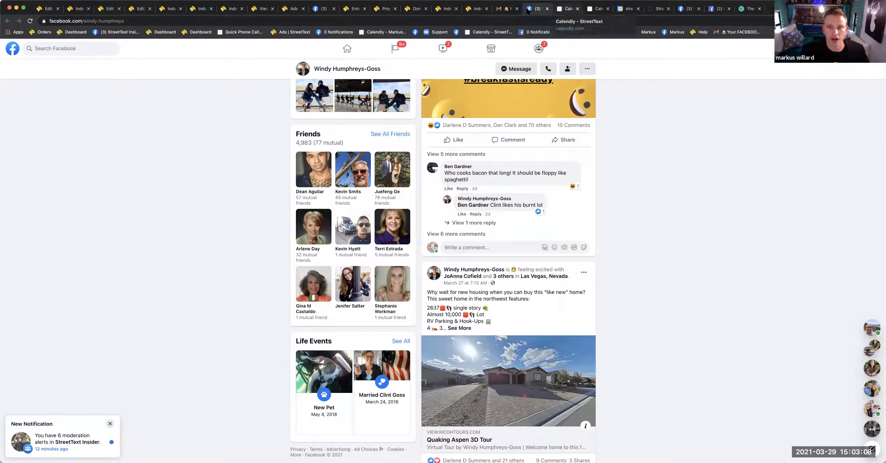
left_click(566, 8)
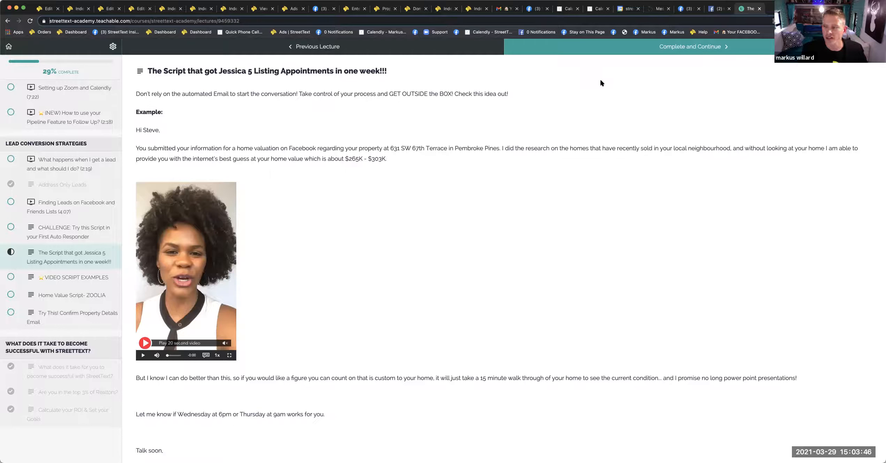
mouse_move(328, 287)
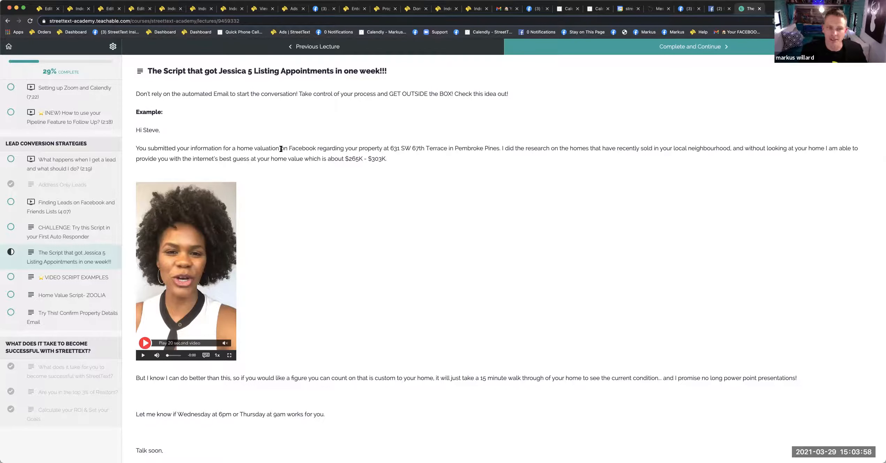
left_click_drag(188, 148, 387, 158)
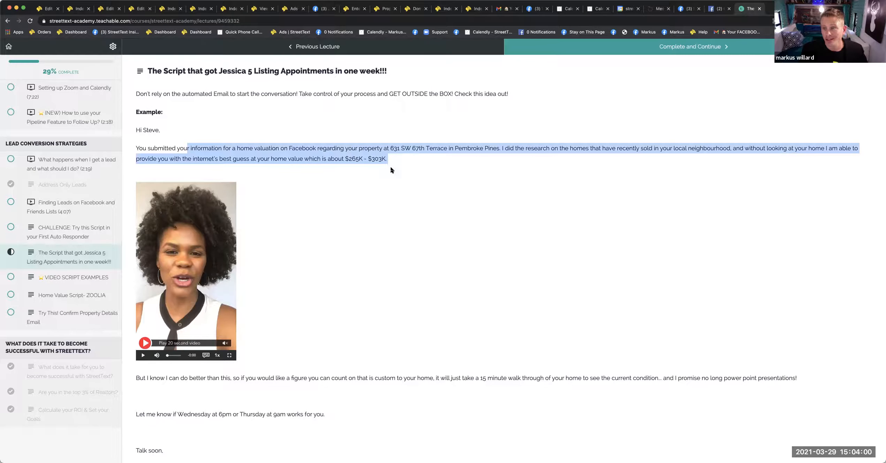
left_click(398, 182)
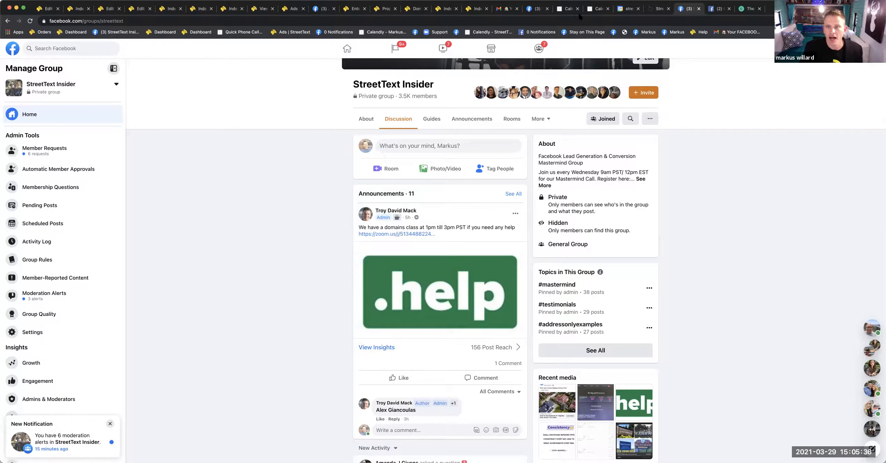
- Return to the StreetText Calendly scheduling page
left_click(598, 8)
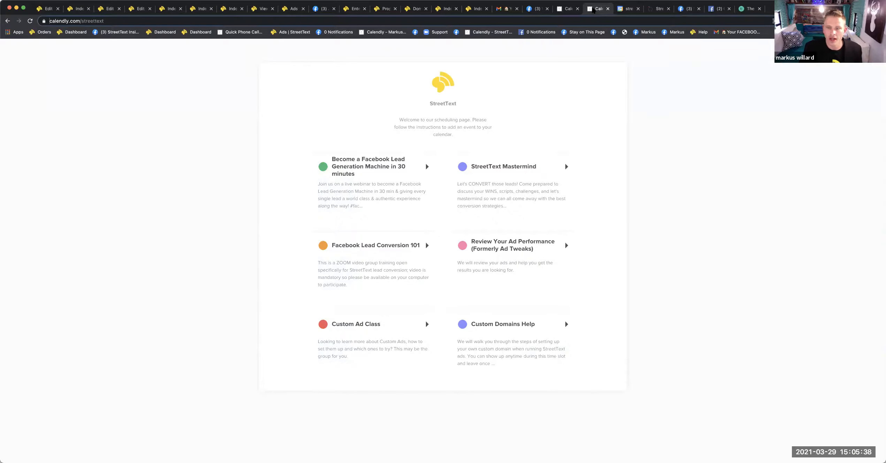